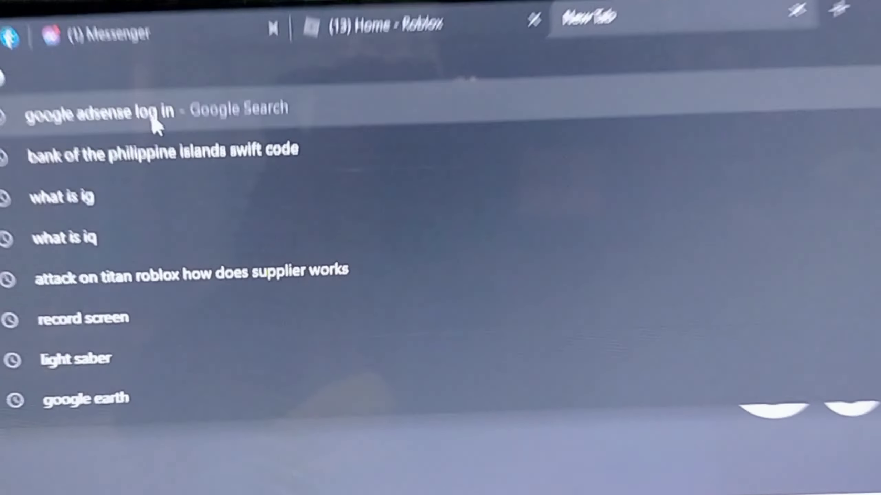
Rerun the 'google adsense log in' search from the address bar history.
{"action": "left_click", "coordinate": [101, 111]}
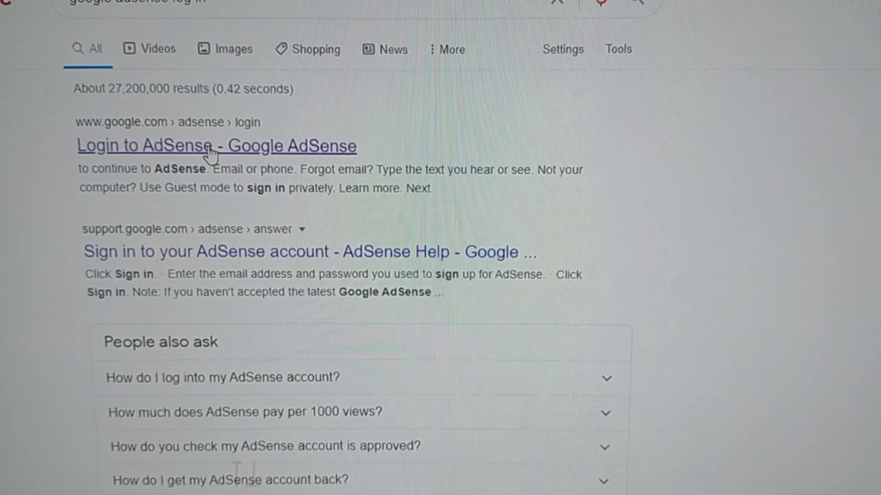
Sign in from the 'Login to AdSense' result, submitting the password to reach the dashboard.
{"action": "left_click", "coordinate": [216, 145]}
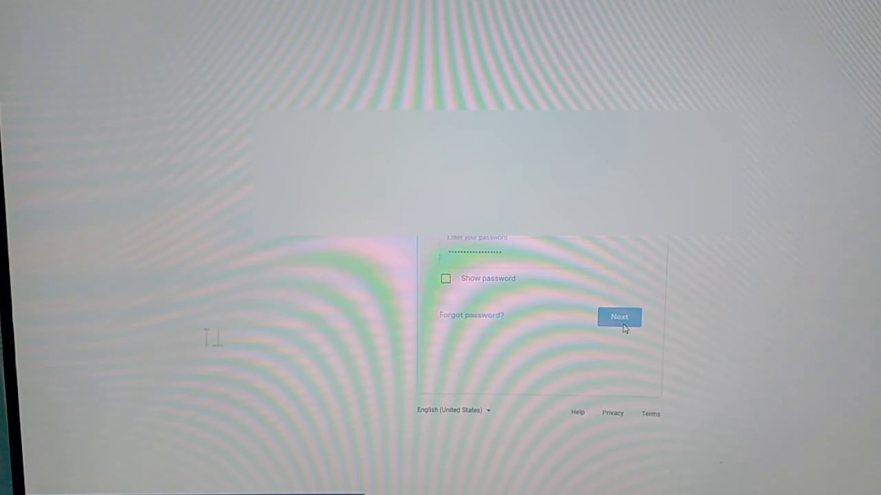
{"action": "left_click", "coordinate": [619, 316]}
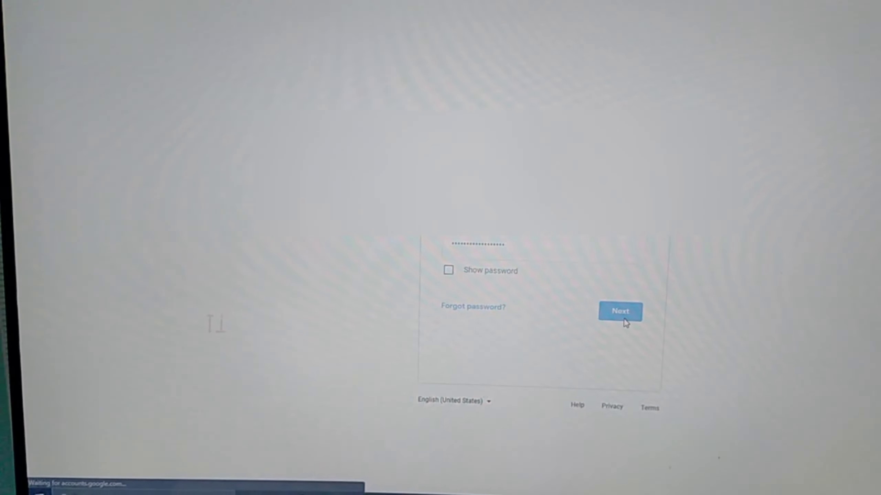
{"action": "left_click", "coordinate": [620, 311]}
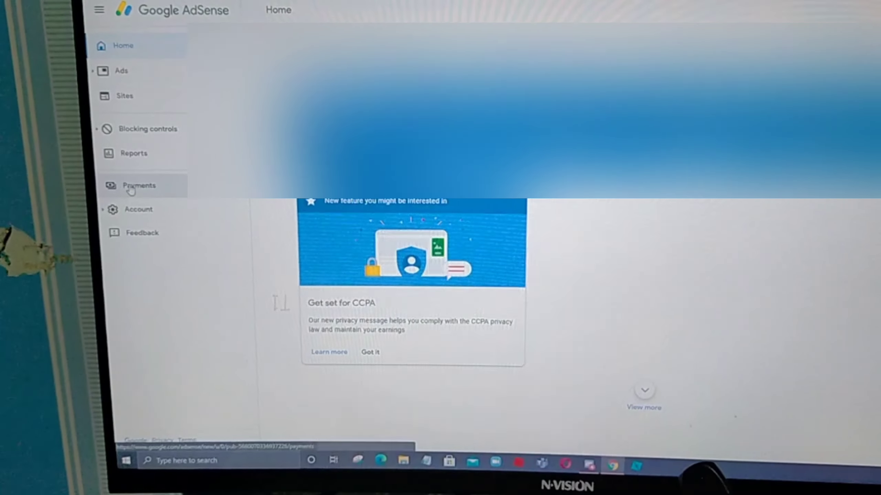
Start adding a new payment method from the Payments section's How you get paid.
{"action": "left_click", "coordinate": [138, 188]}
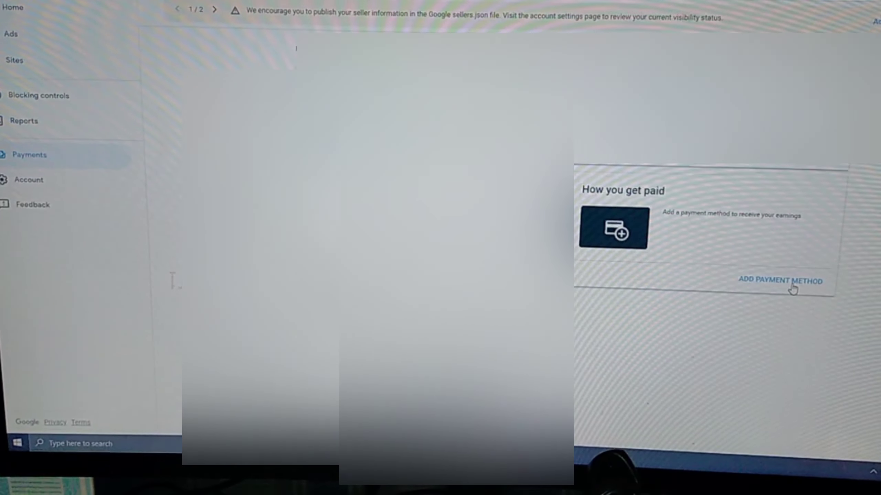
{"action": "left_click", "coordinate": [779, 280]}
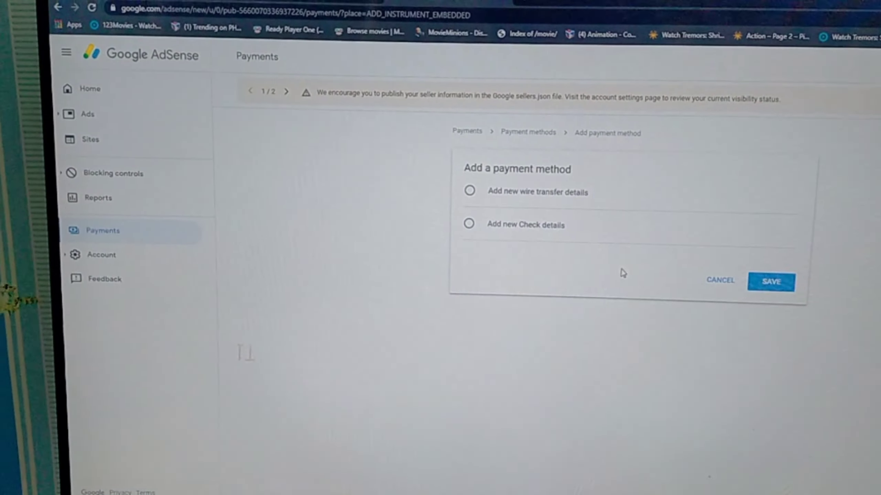
Choose 'Add new wire transfer details' and check the SWIFT BIC field help.
{"action": "left_click", "coordinate": [469, 191]}
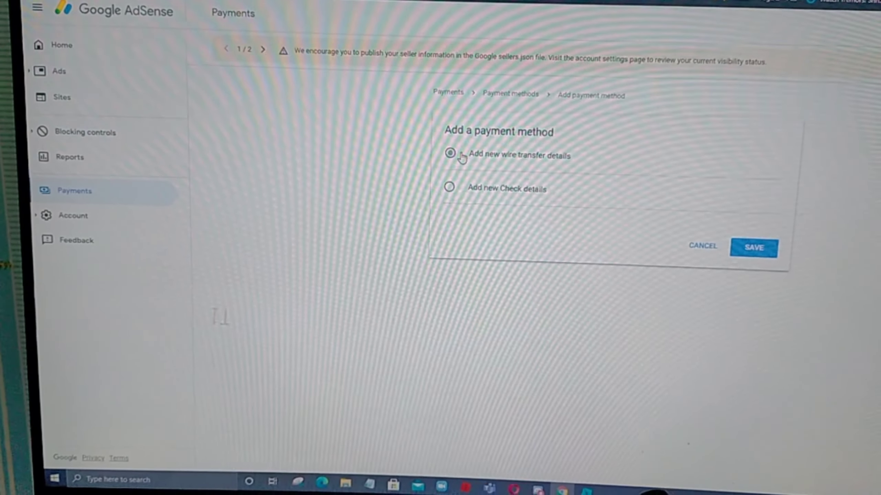
{"action": "left_click", "coordinate": [450, 154]}
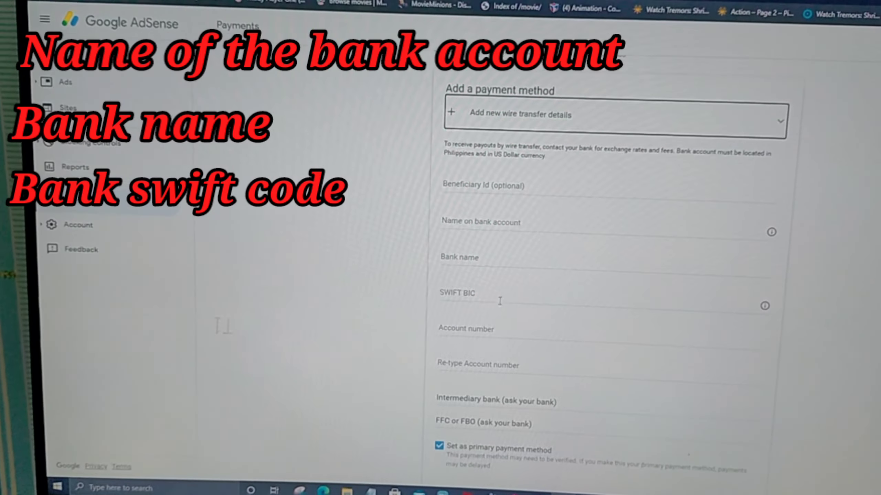
{"action": "scroll", "scroll_direction": "down", "scroll_amount": 3}
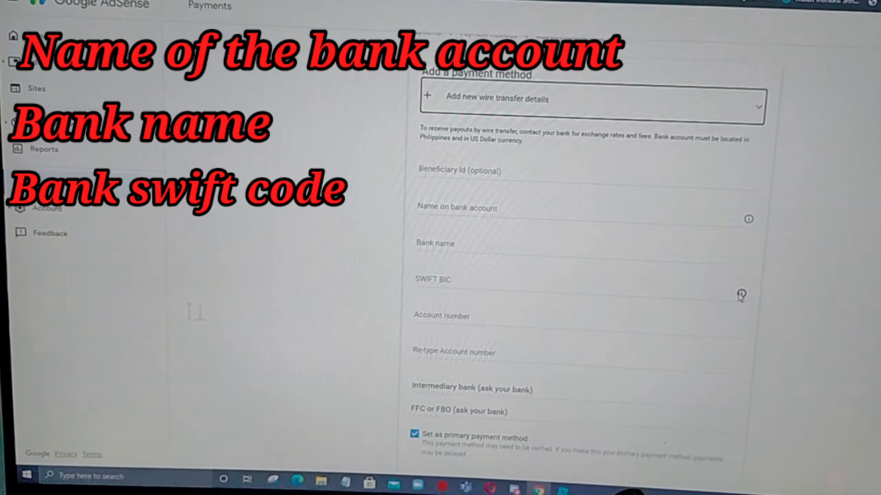
{"action": "left_click", "coordinate": [741, 295]}
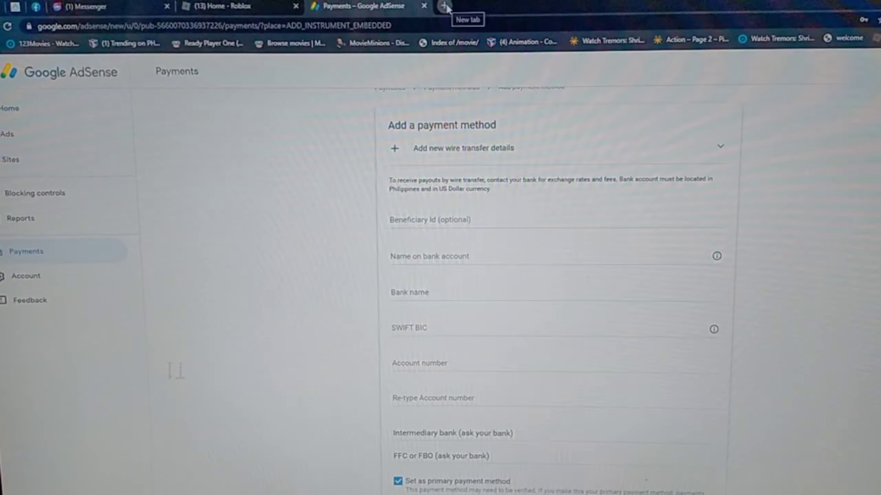
In a new tab, rerun the bank SWIFT code search and copy BOPIPHMM.
{"action": "left_click", "coordinate": [445, 7]}
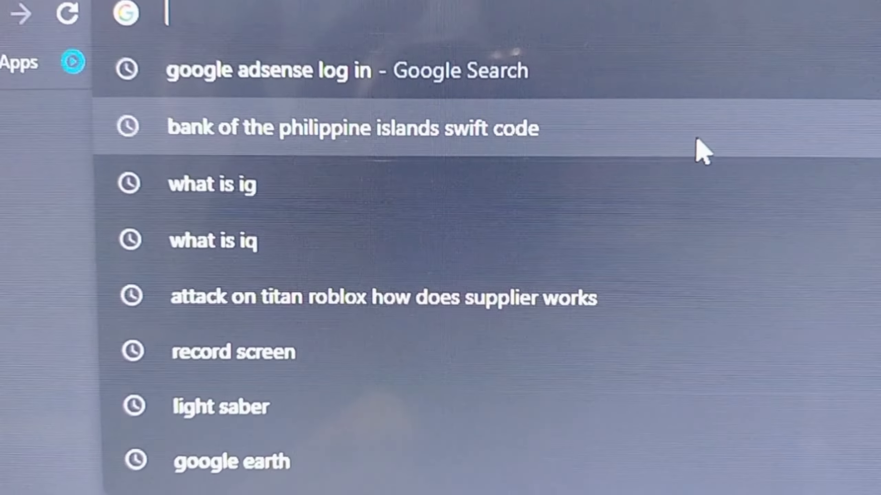
{"action": "left_click", "coordinate": [353, 127]}
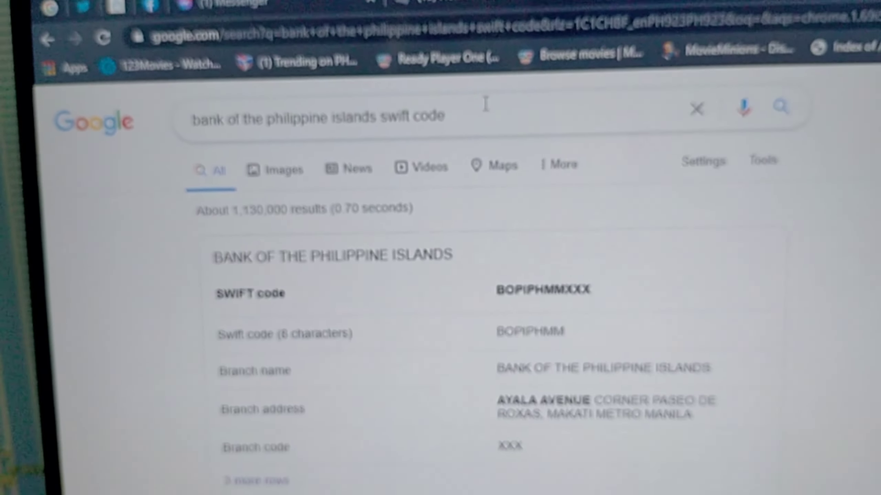
{"action": "scroll", "scroll_direction": "down", "scroll_amount": 3}
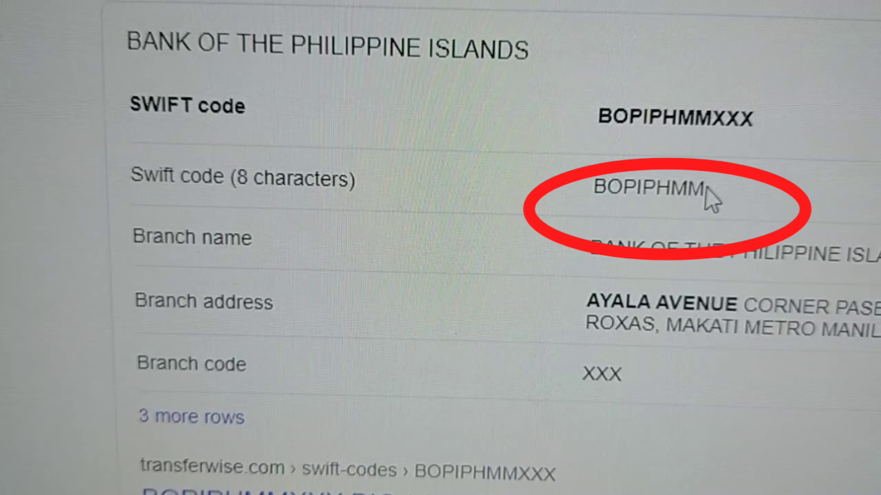
{"action": "right_click", "coordinate": [646, 191]}
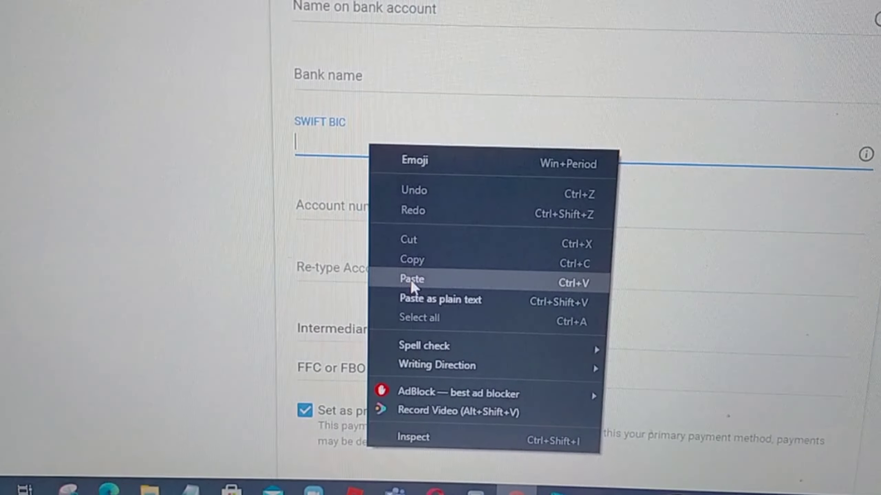
Paste BOPIPHMM into SWIFT BIC, complete the bank fields and save the payment method.
{"action": "left_click", "coordinate": [412, 279]}
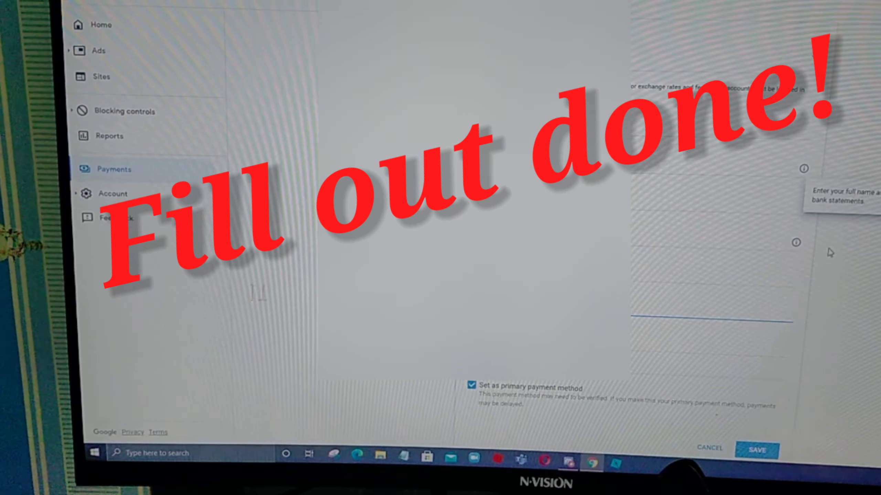
{"action": "mouse_move", "coordinate": [777, 234]}
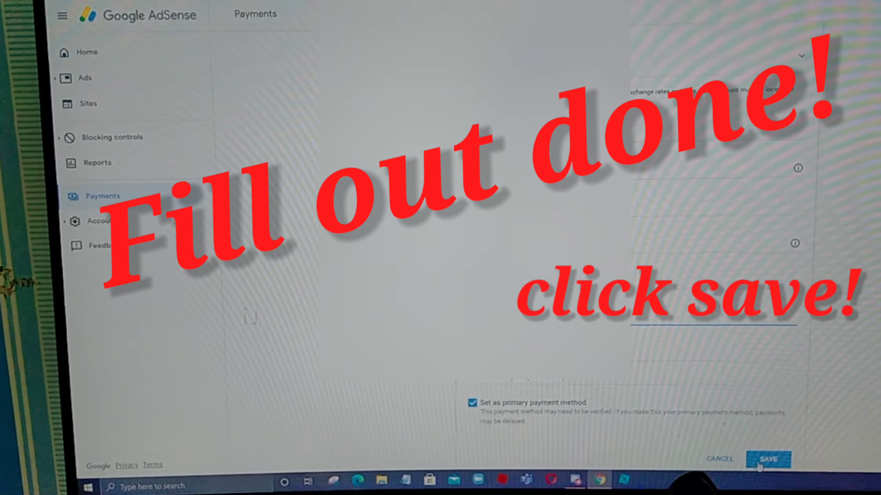
{"action": "left_click", "coordinate": [768, 459]}
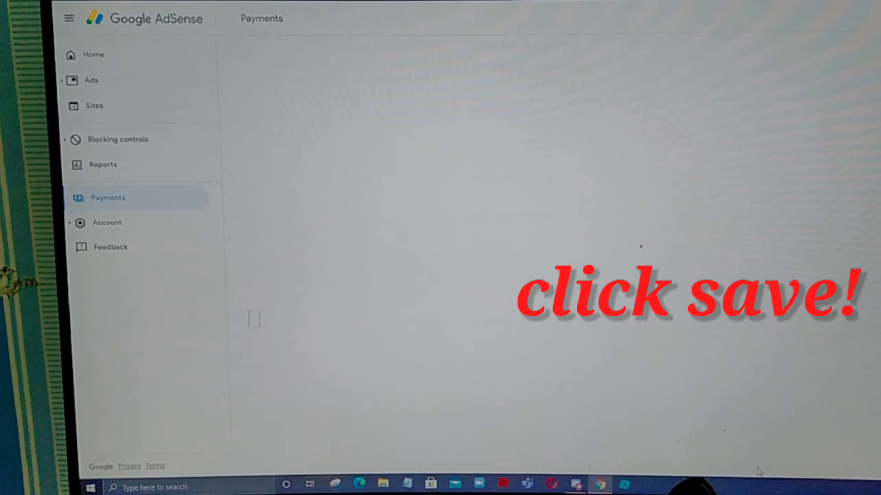